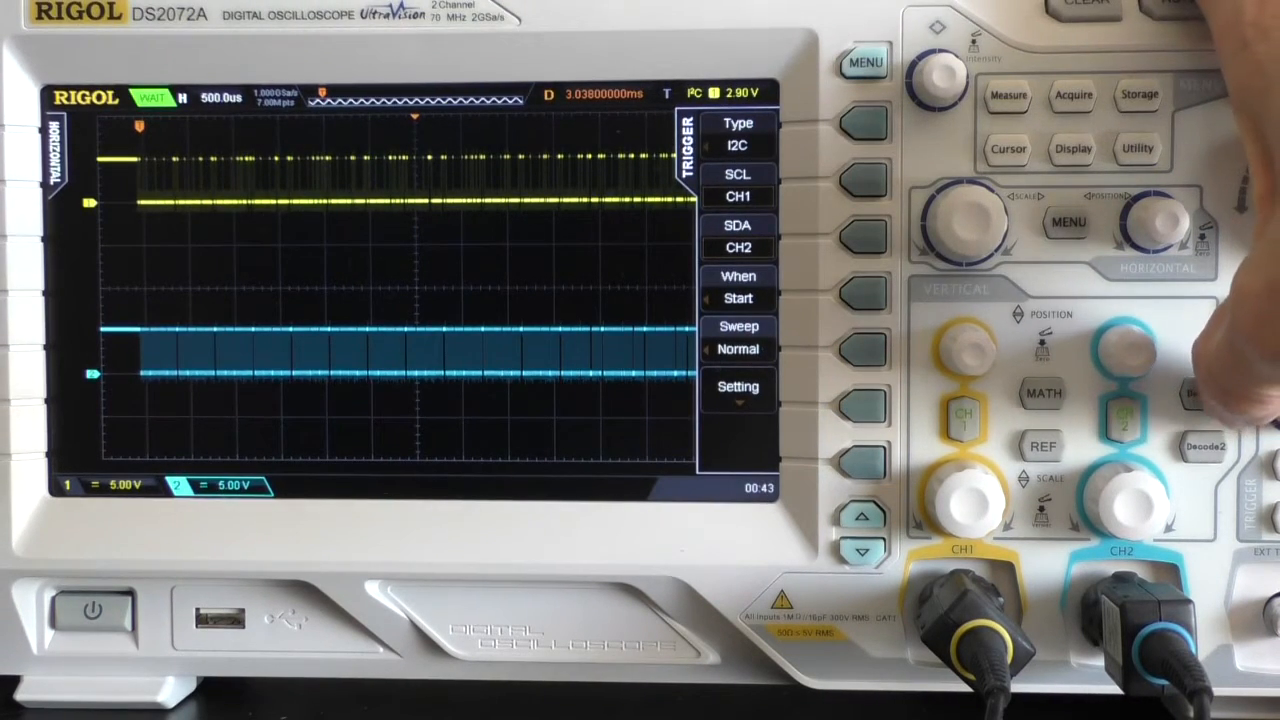
Decode CH1 as SCL and CH2 as SDA on an I2C bus.
left_click(1201, 446)
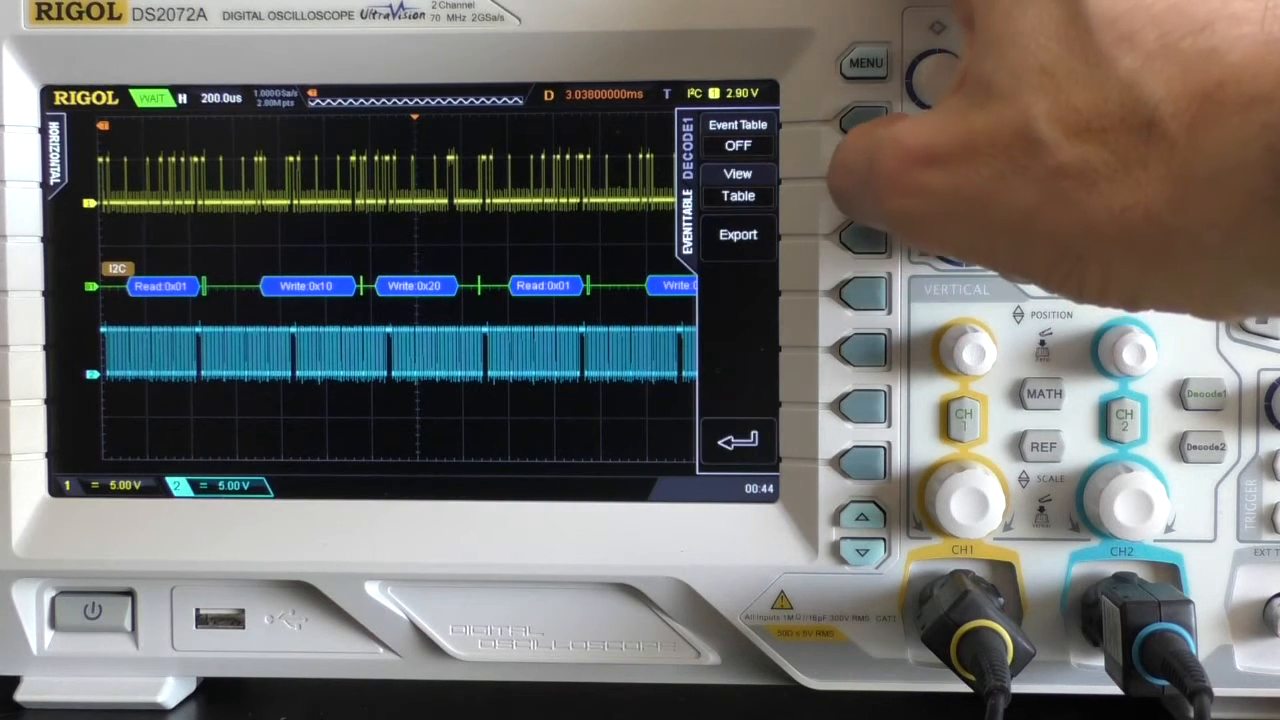
Turn on the I2C event table in detail view for the first read frame.
left_click(738, 135)
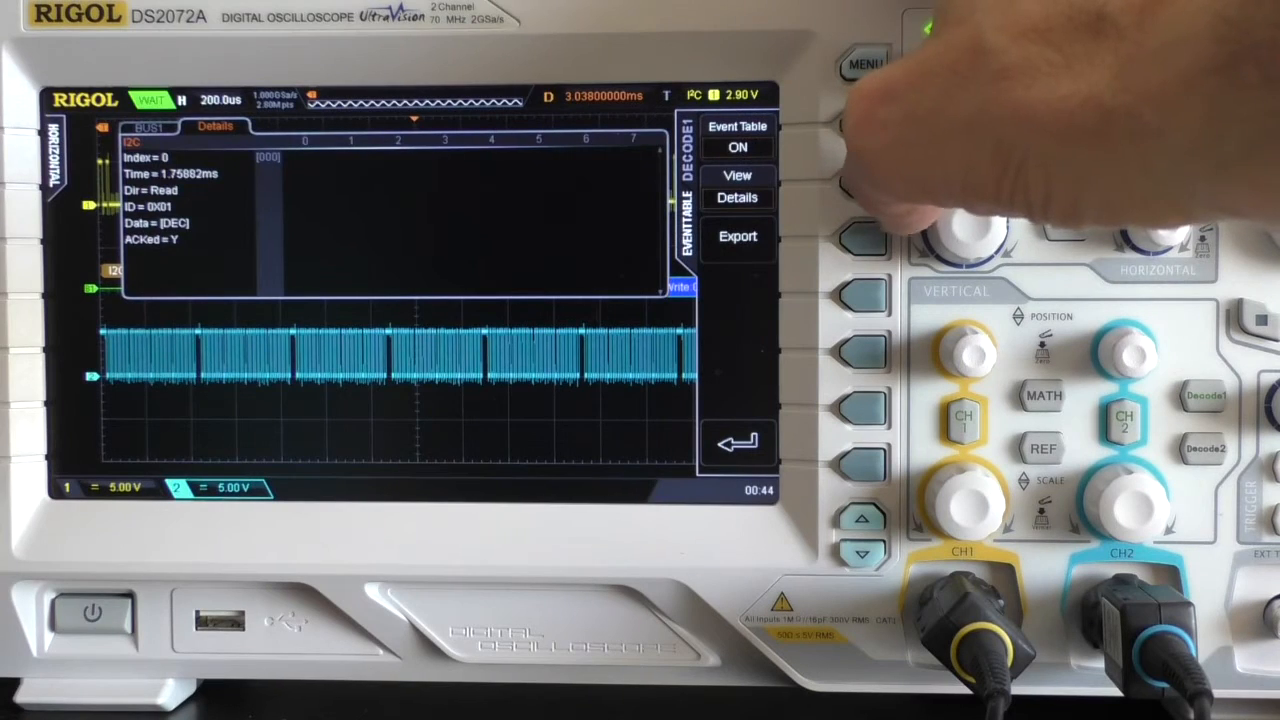
left_click(737, 180)
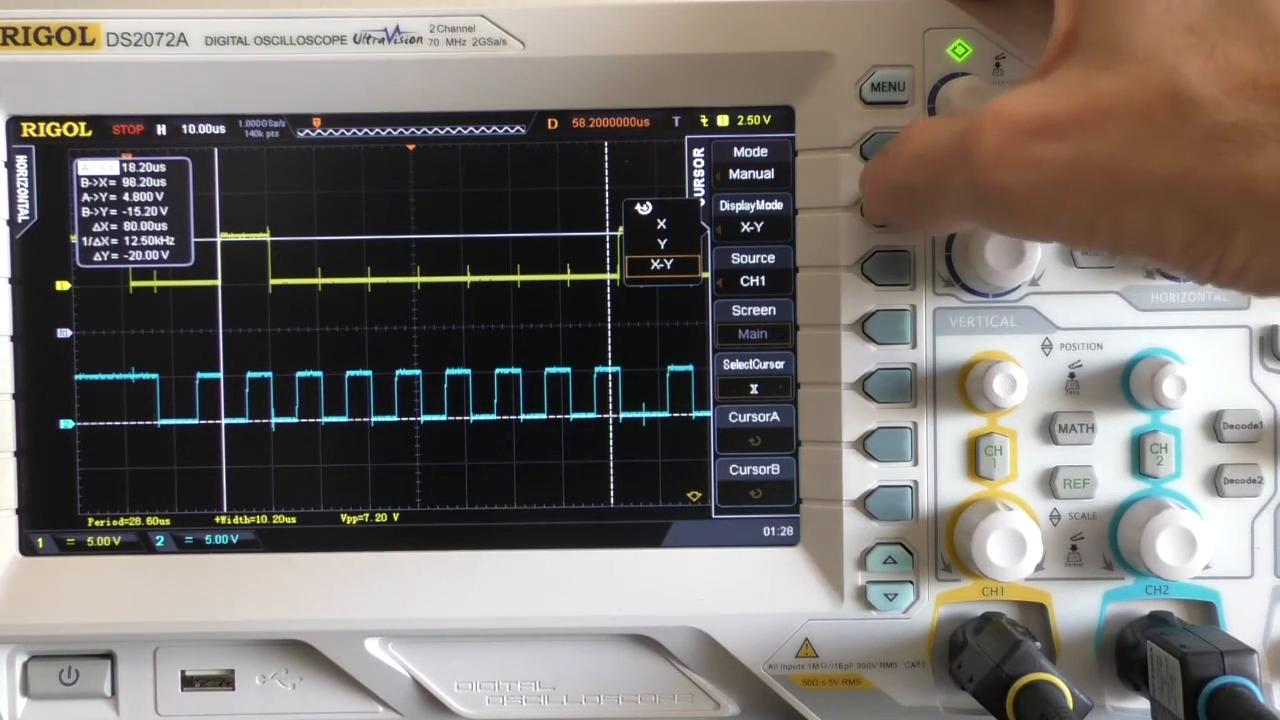
Switch the cursor display mode from X-Y to X for time-only readings.
left_click(752, 215)
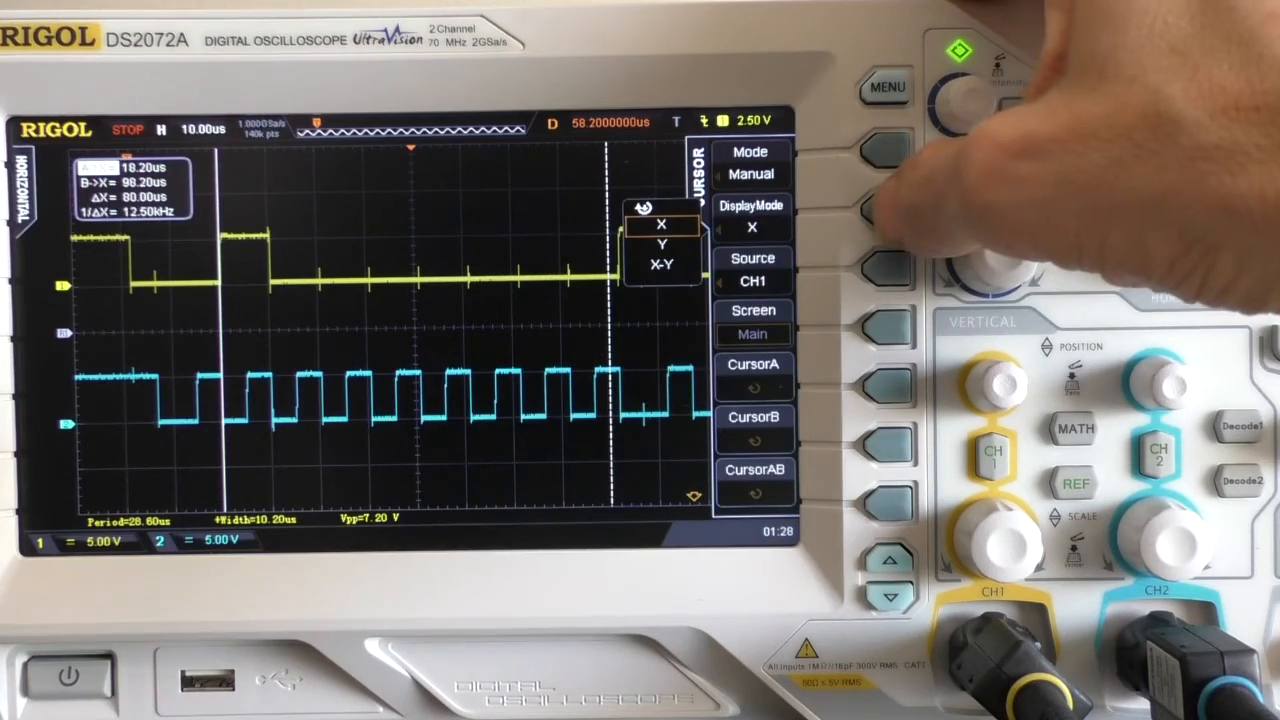